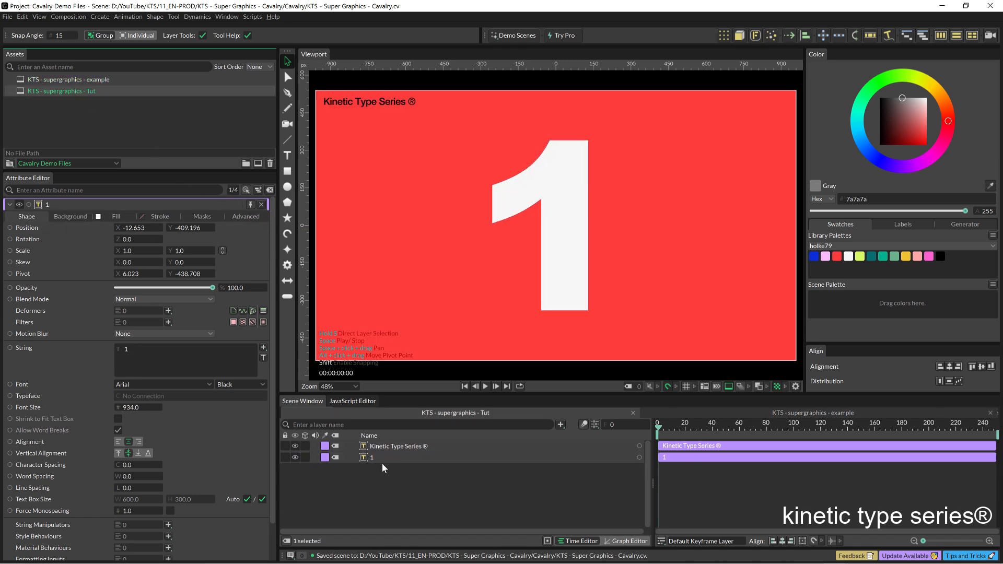
# Replace the big 1's string with '.', fill it red and enable a width-2 white stroke
pyautogui.click(371, 457)
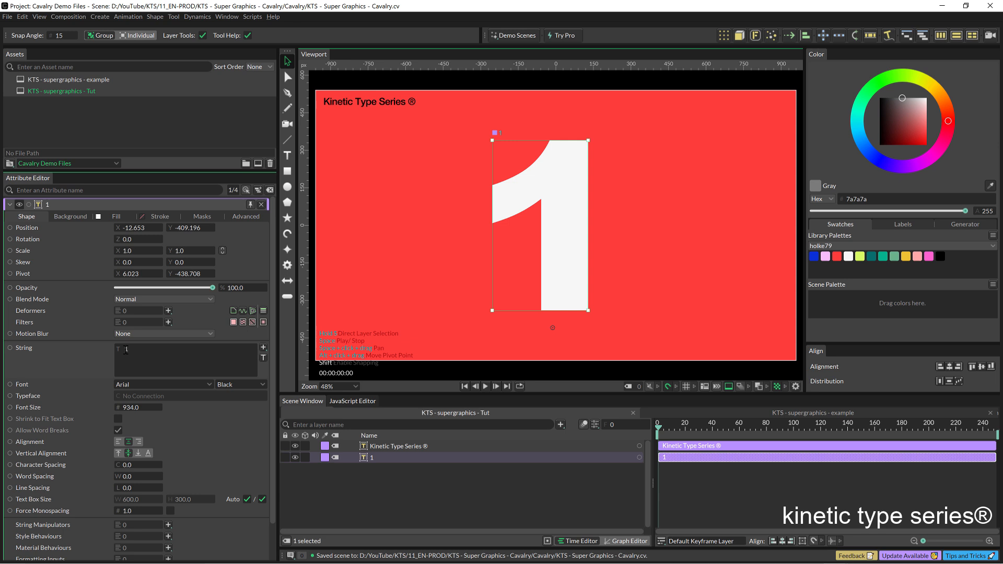
pyautogui.click(183, 361)
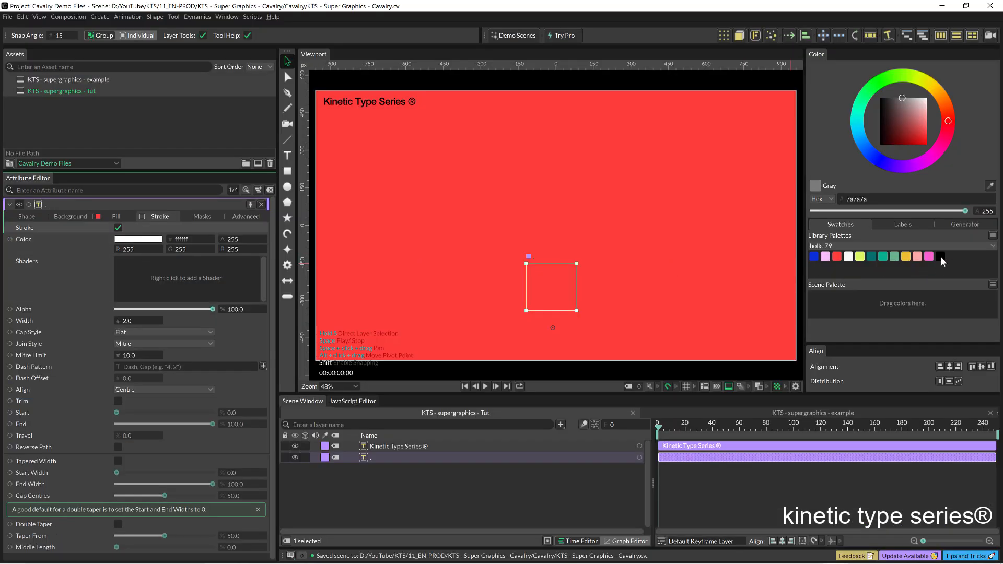
# Fill the string with a long row of periods at font size 1700, spacing -557
pyautogui.click(940, 256)
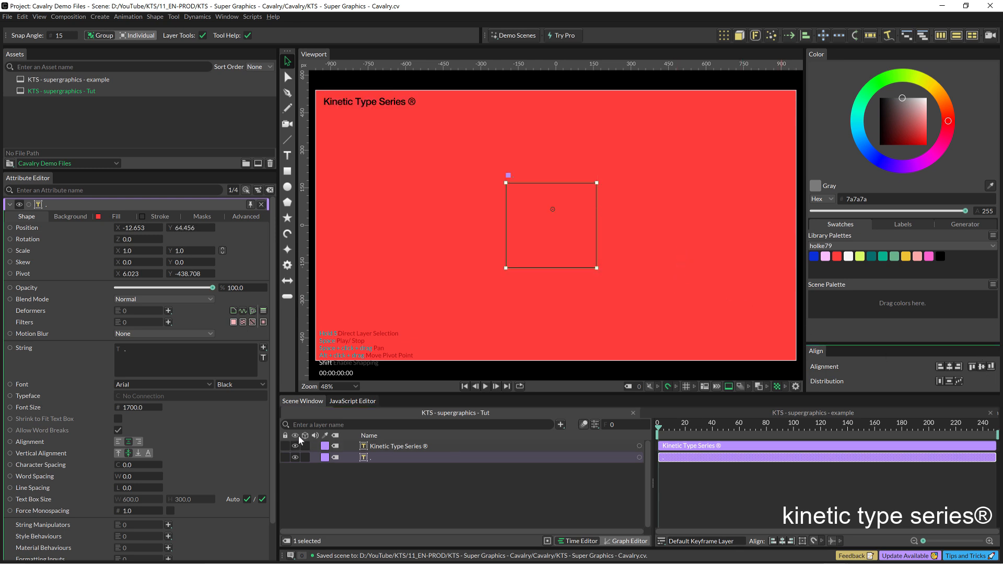
pyautogui.click(186, 357)
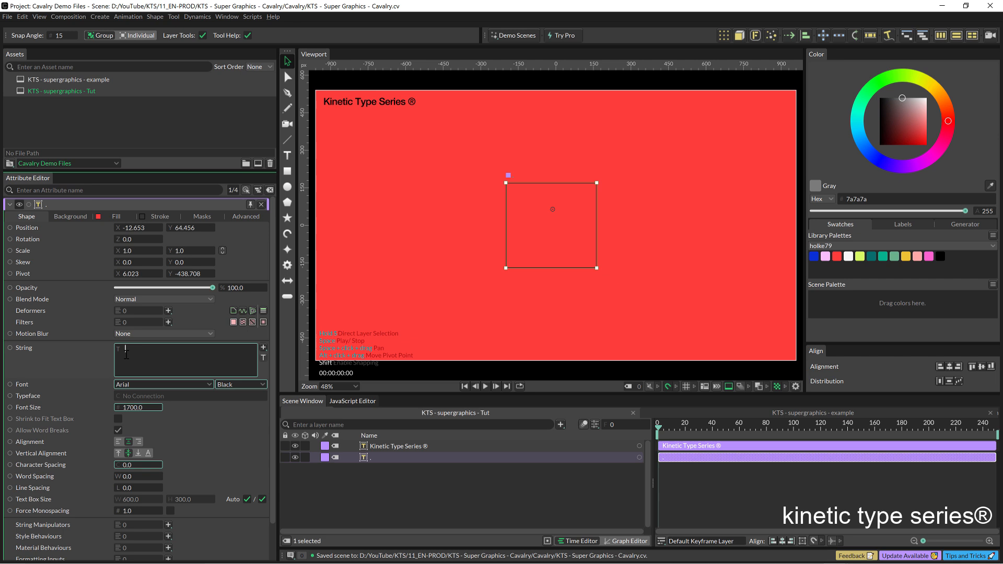
pyautogui.write('...')
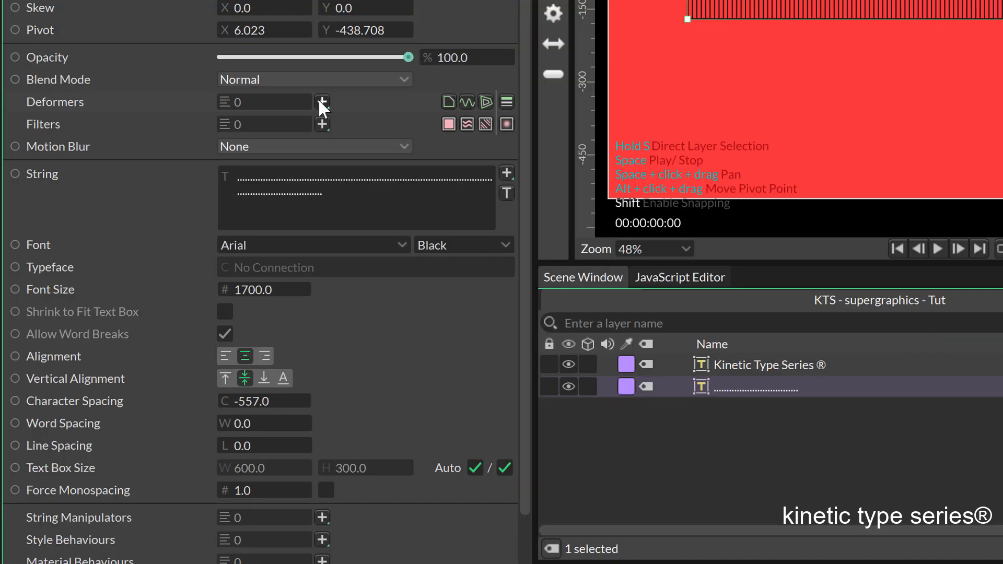
# Attach a Sub-Mesh deformer to the periods text layer
pyautogui.click(322, 102)
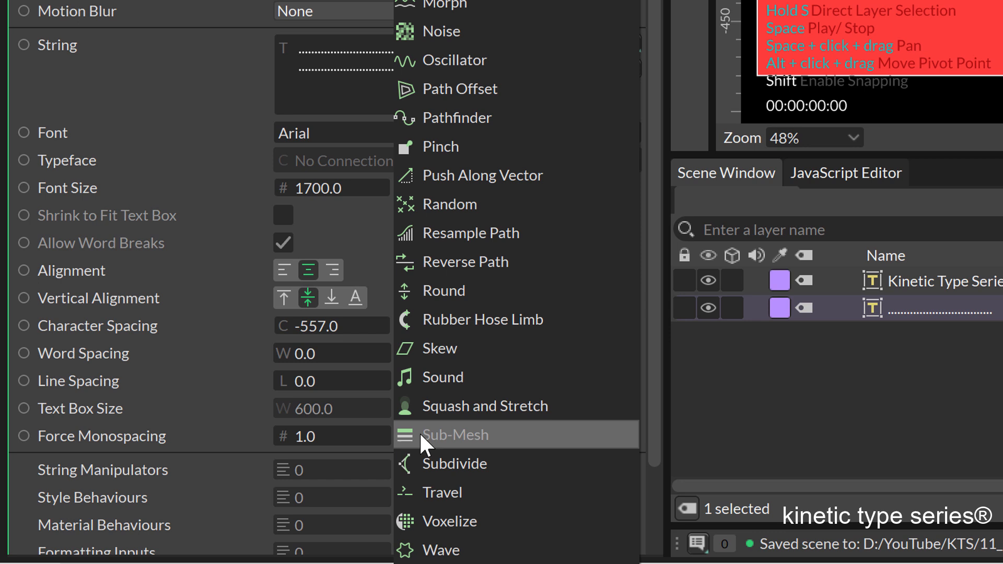
pyautogui.moveTo(454, 456)
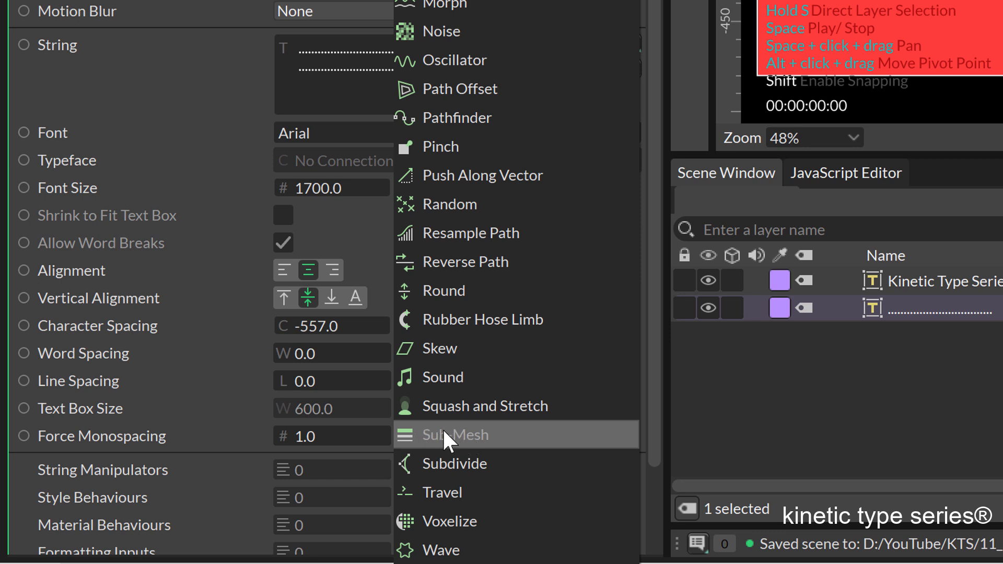
pyautogui.click(456, 435)
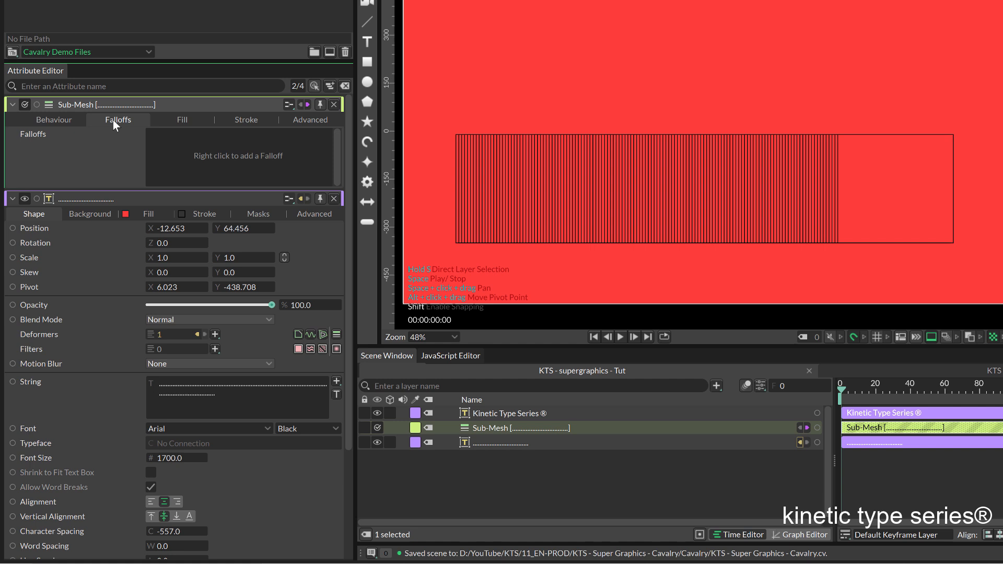
pyautogui.moveTo(225, 159)
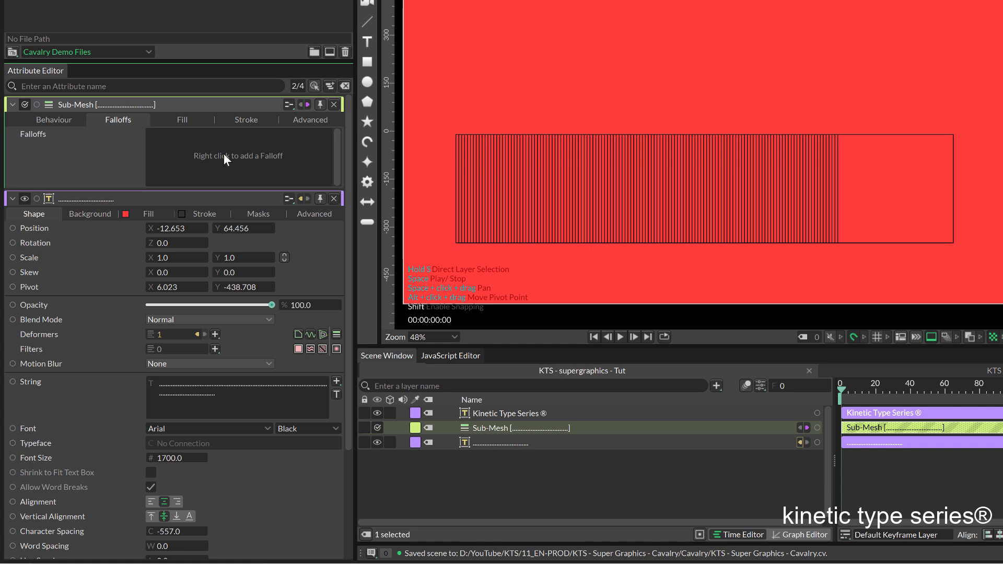
pyautogui.moveTo(235, 163)
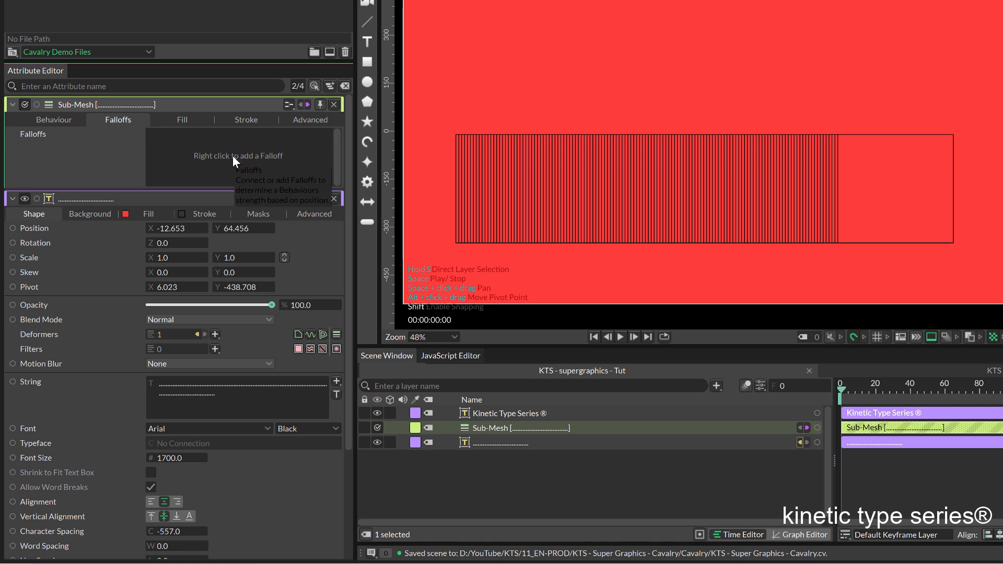
# Add a Falloff to the Sub-Mesh and drag its circle across the glyph row
pyautogui.rightClick(236, 160)
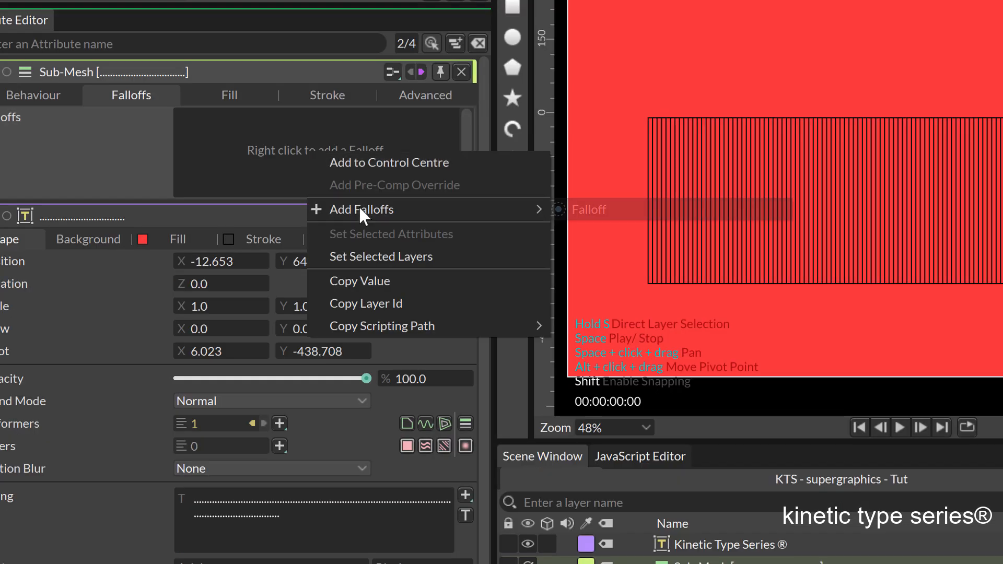
pyautogui.click(361, 209)
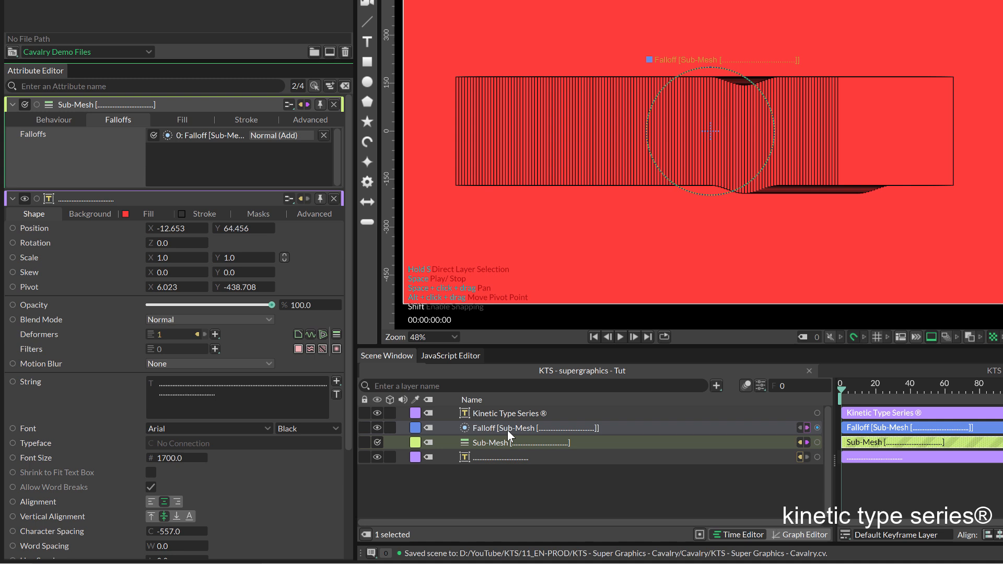
pyautogui.click(532, 428)
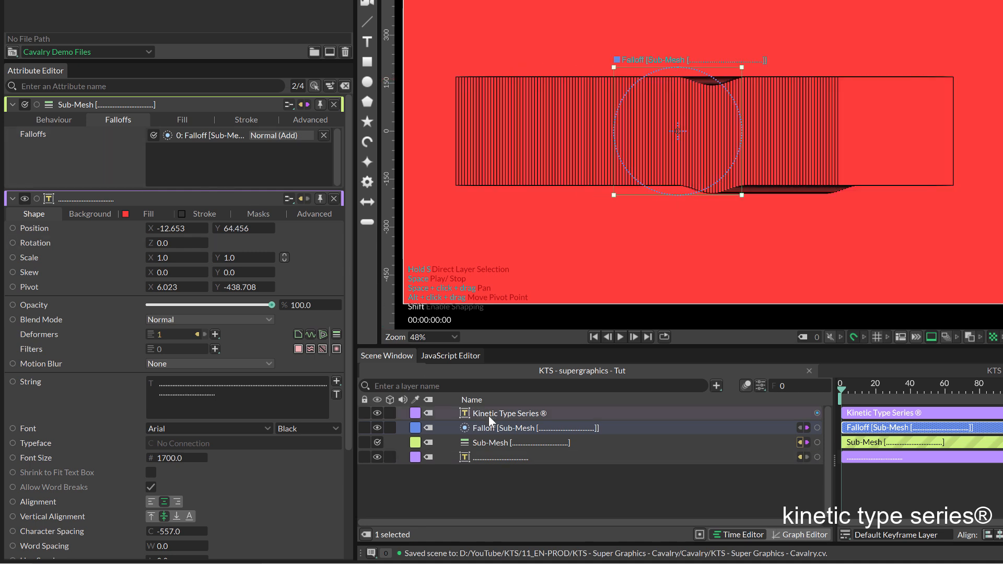
pyautogui.click(532, 428)
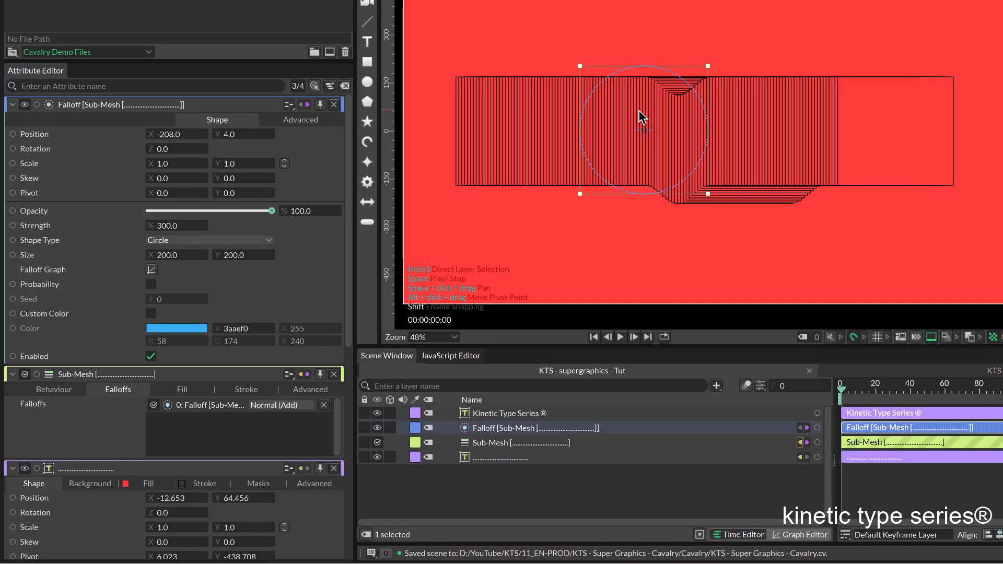
pyautogui.moveTo(643, 128); pyautogui.dragTo(619, 124)
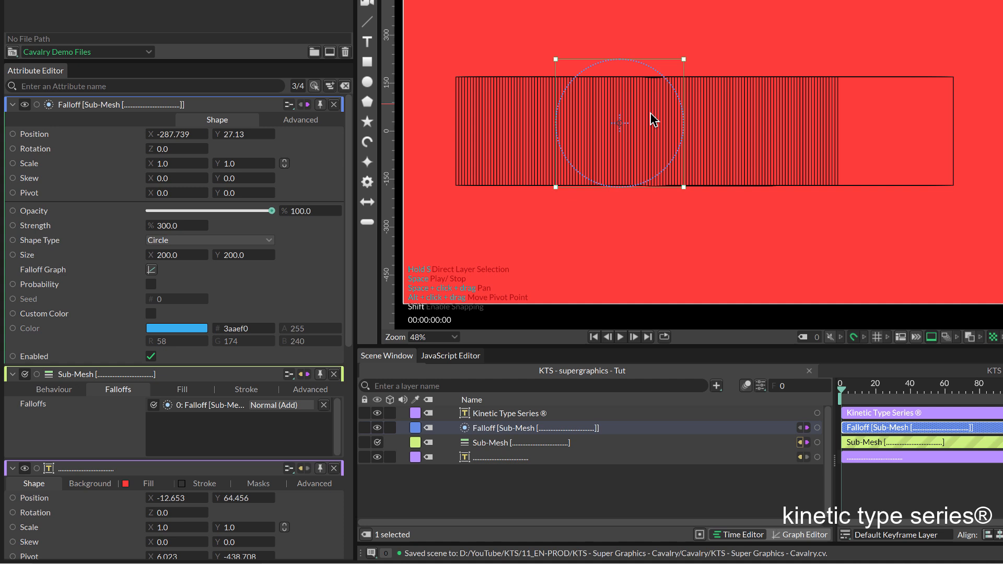
pyautogui.moveTo(619, 122); pyautogui.dragTo(723, 125)
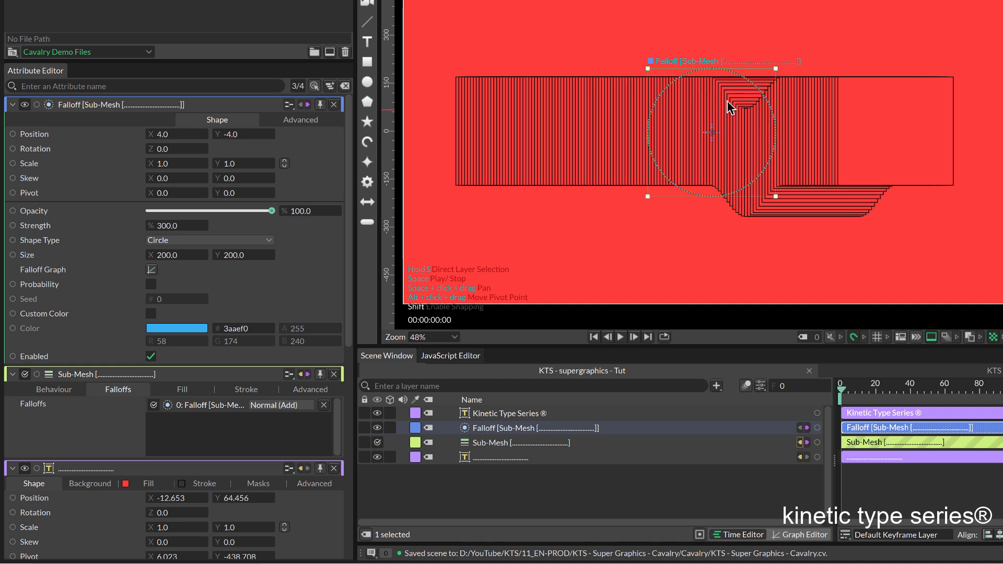
pyautogui.moveTo(706, 130)
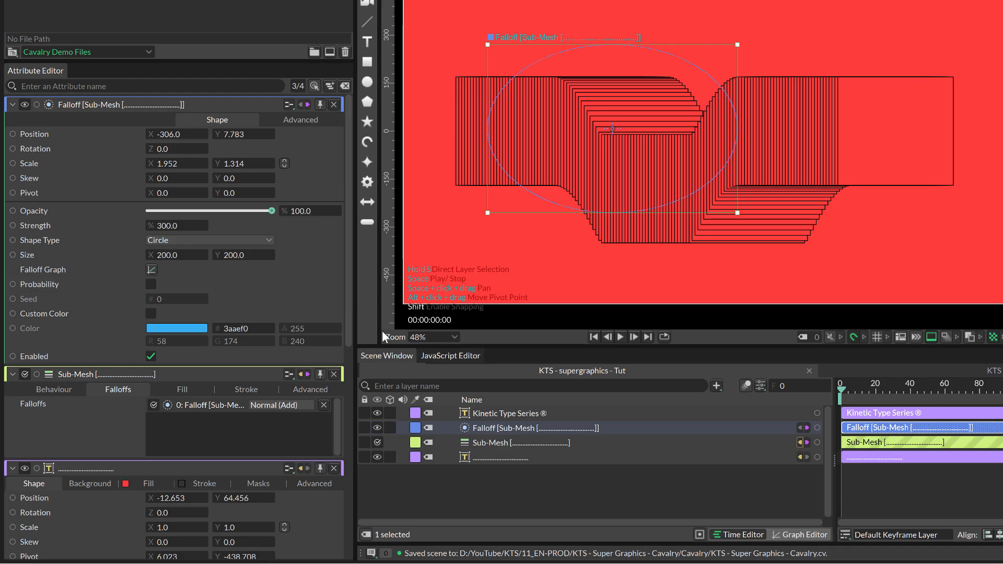
pyautogui.click(491, 443)
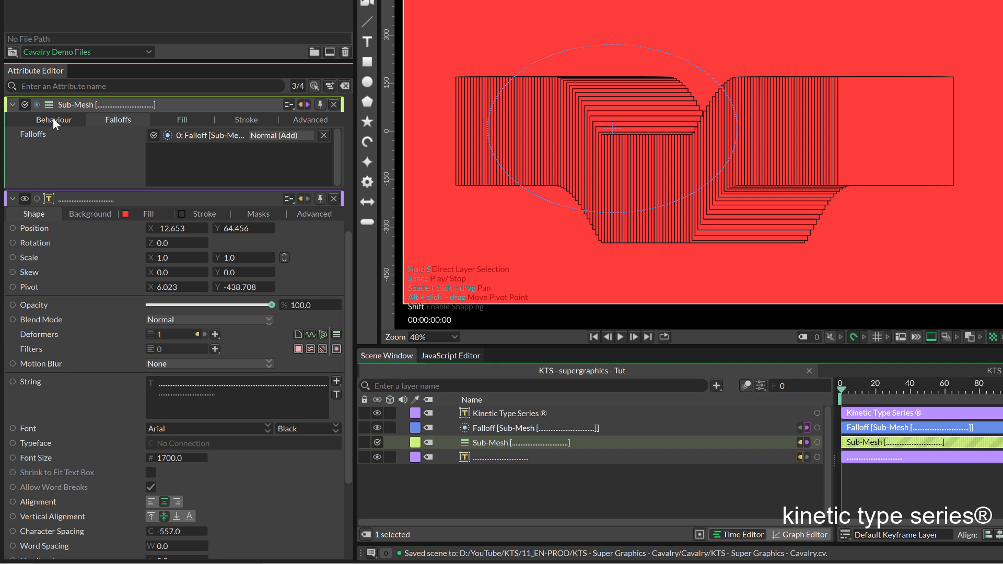
# Set the Sub-Mesh rotation to 24° and scale the falloff circle over the left stripes
pyautogui.click(53, 120)
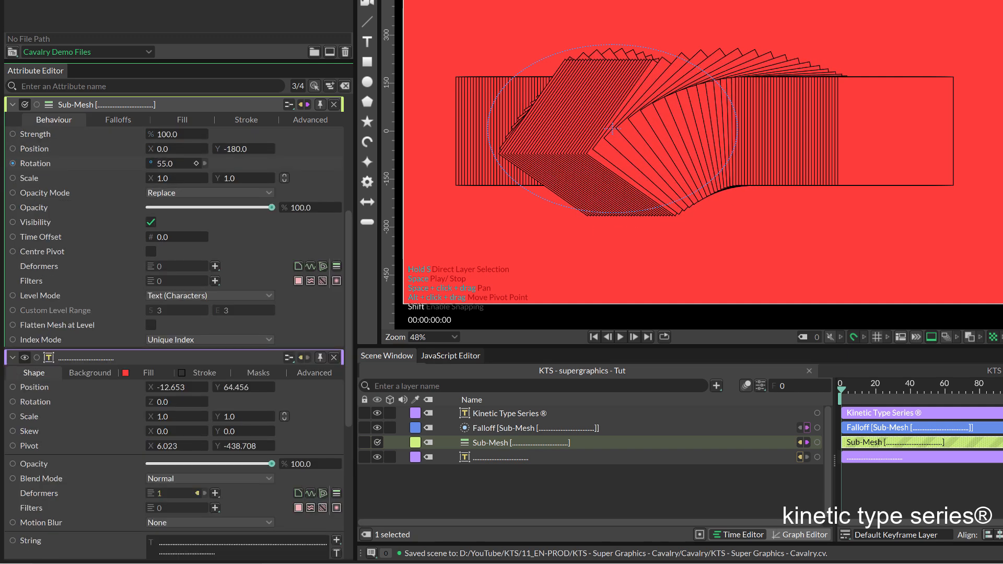
pyautogui.moveTo(179, 163); pyautogui.dragTo(163, 163)
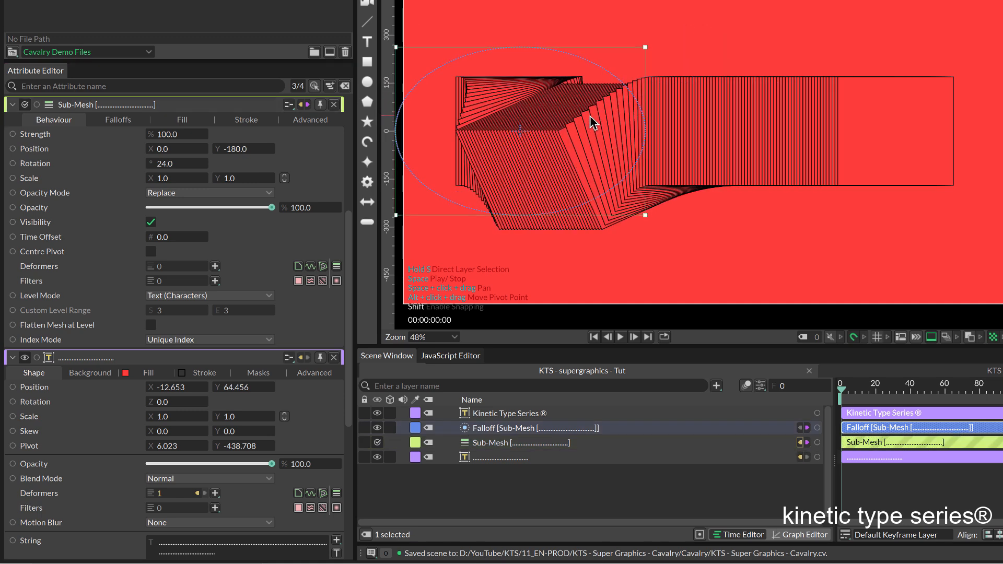
pyautogui.click(536, 428)
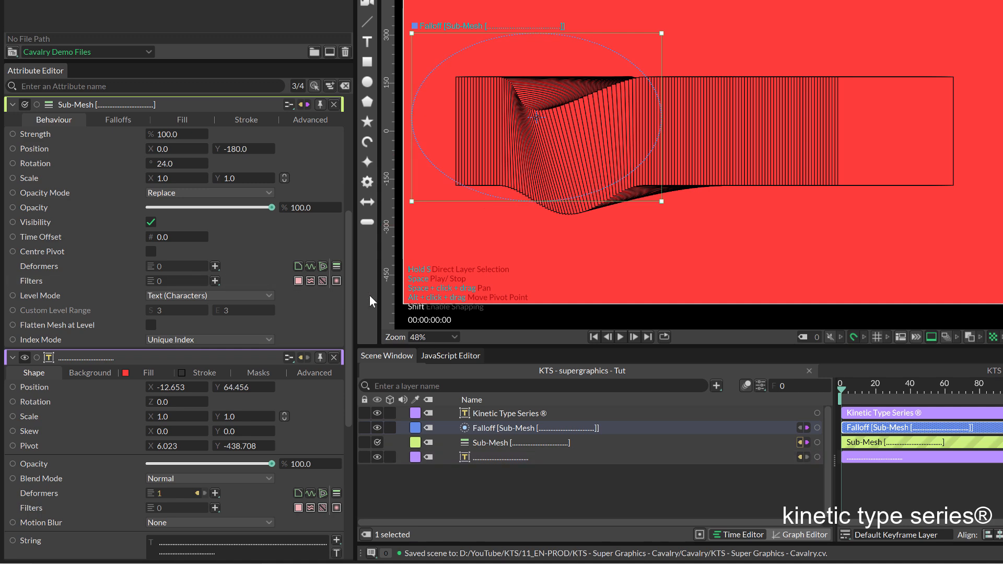
pyautogui.moveTo(662, 201); pyautogui.dragTo(681, 222)
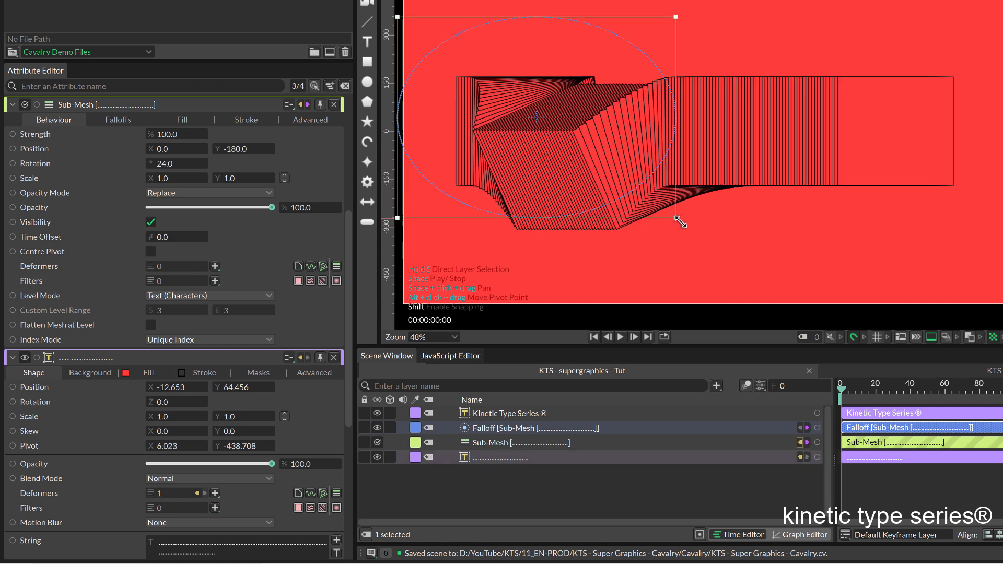
pyautogui.moveTo(680, 222); pyautogui.dragTo(668, 207)
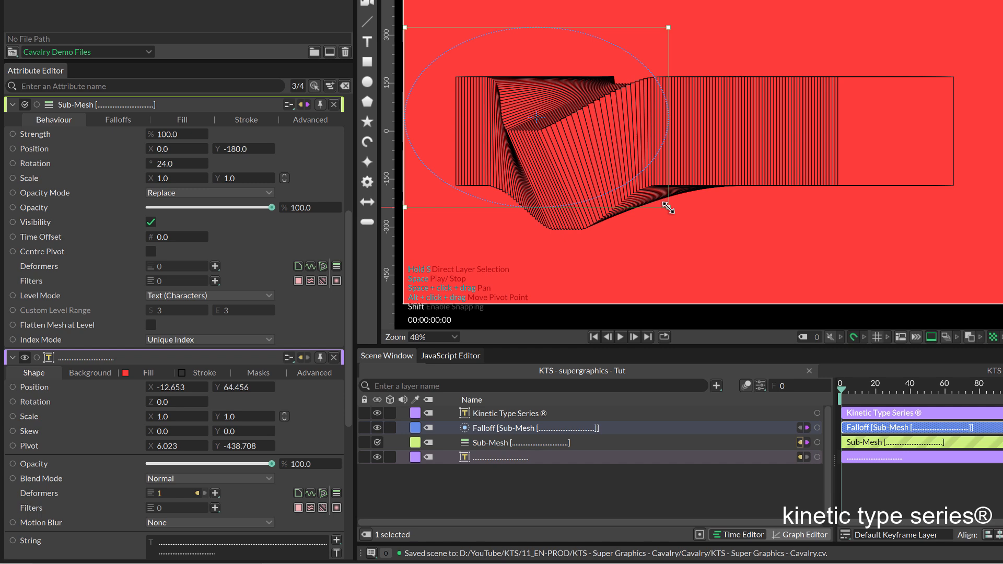
pyautogui.click(118, 120)
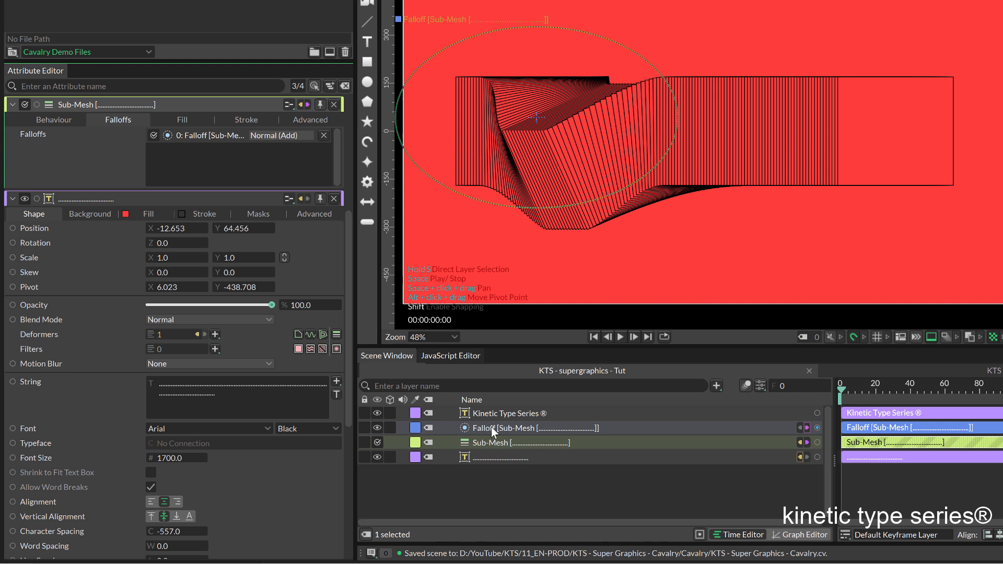
# Soften the falloff's response curve and resize its circle around the twist
pyautogui.click(494, 428)
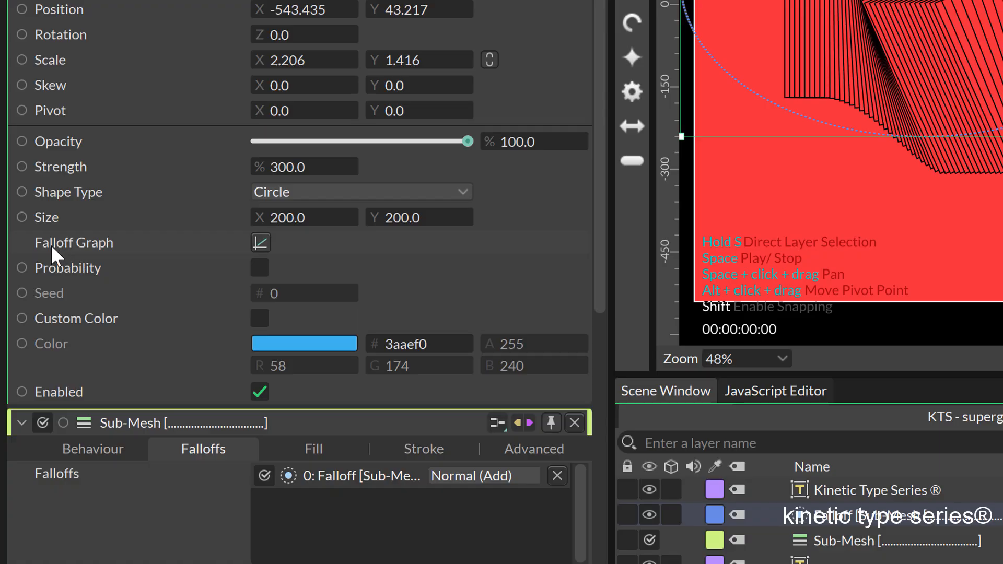
pyautogui.moveTo(58, 257)
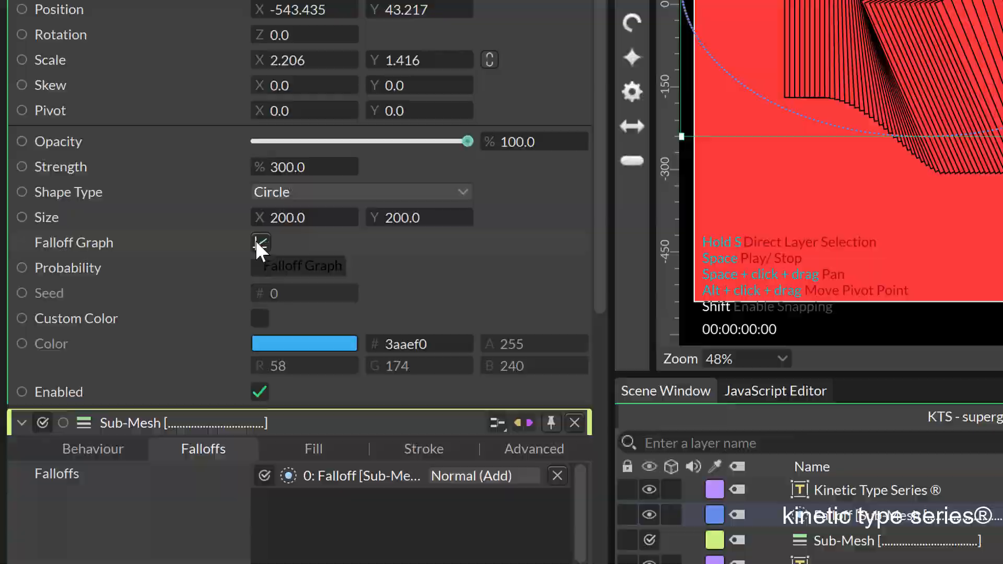
pyautogui.click(260, 242)
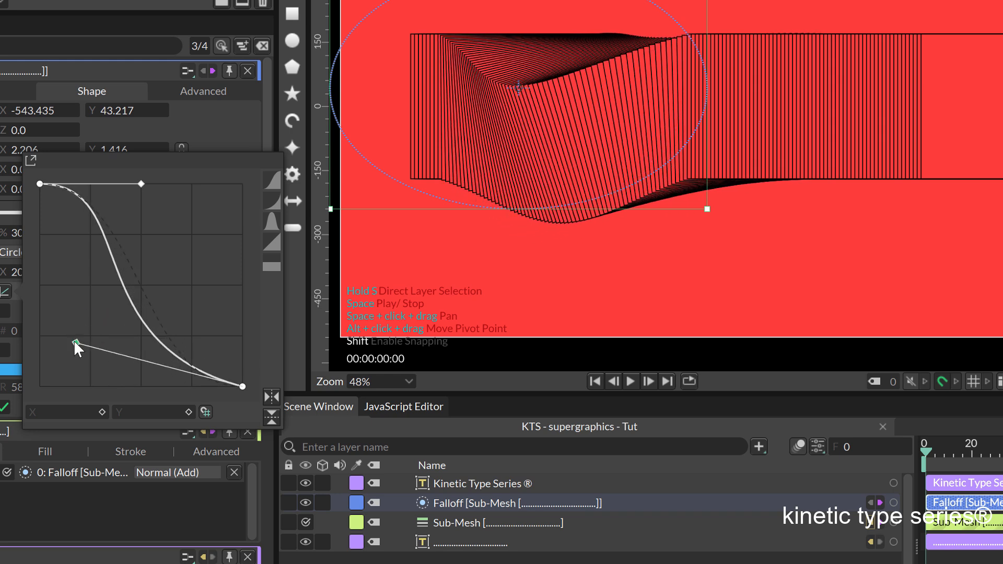
pyautogui.moveTo(77, 342); pyautogui.dragTo(75, 328)
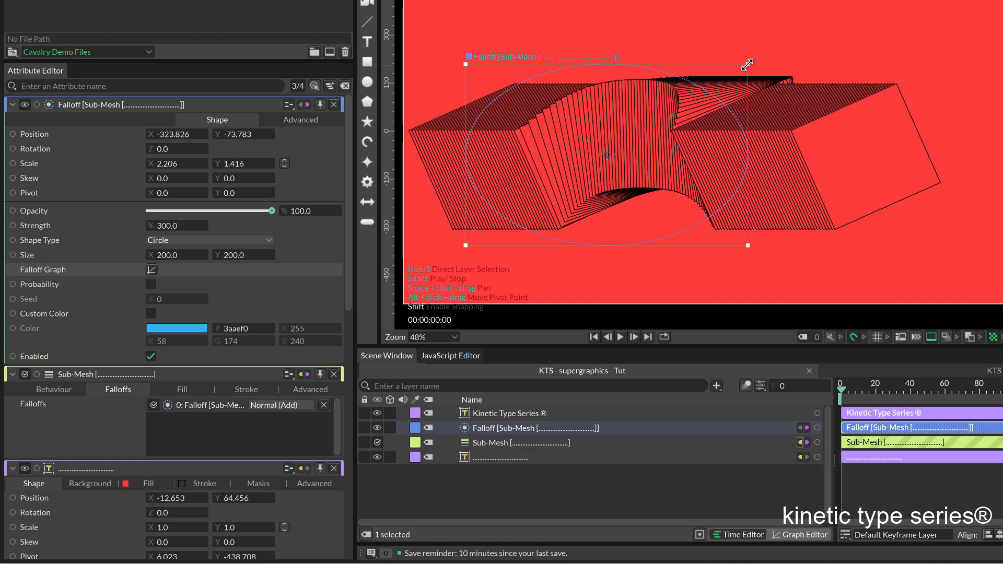
pyautogui.moveTo(747, 64); pyautogui.dragTo(804, 30)
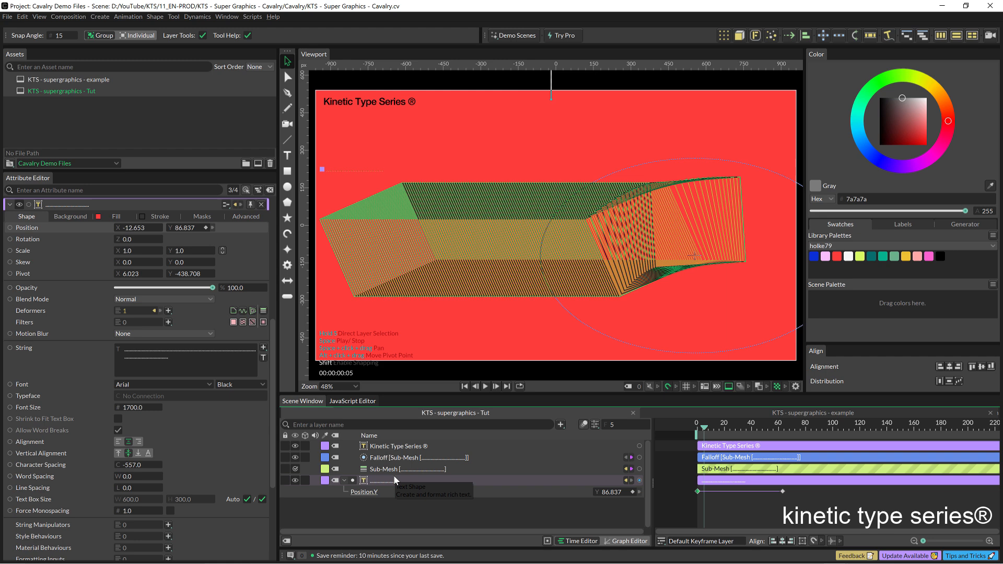
pyautogui.click(381, 470)
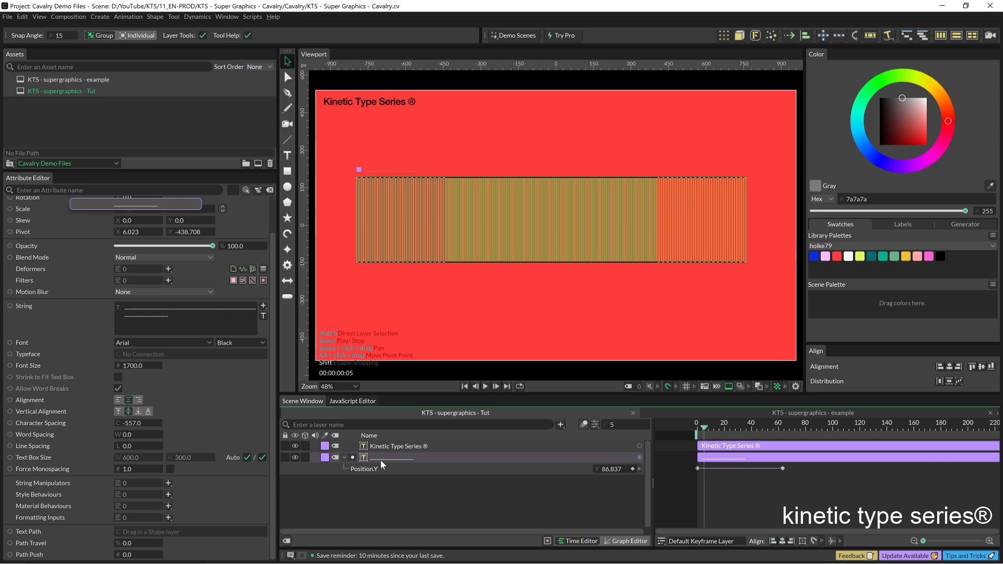
pyautogui.click(436, 190)
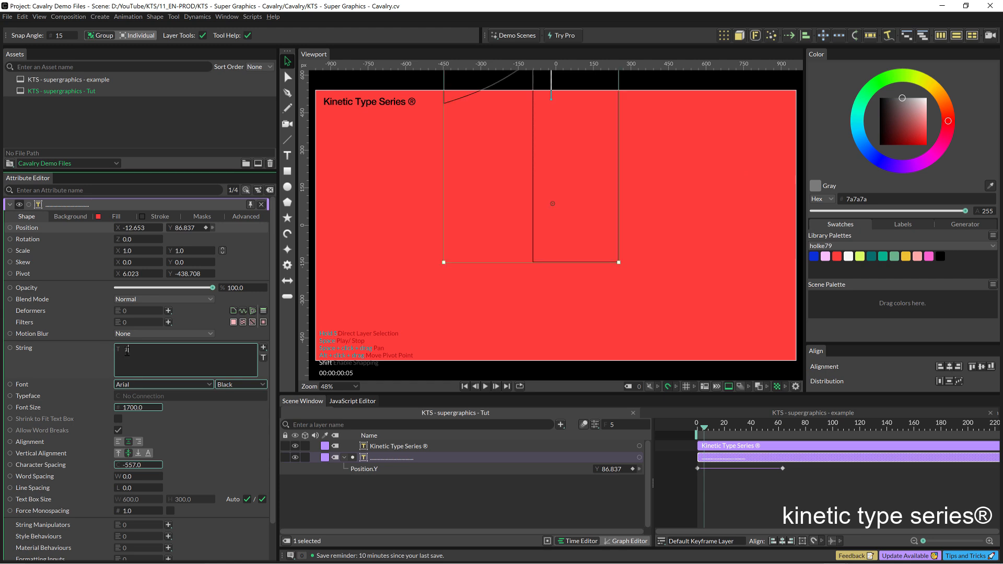
pyautogui.write('111111111111')
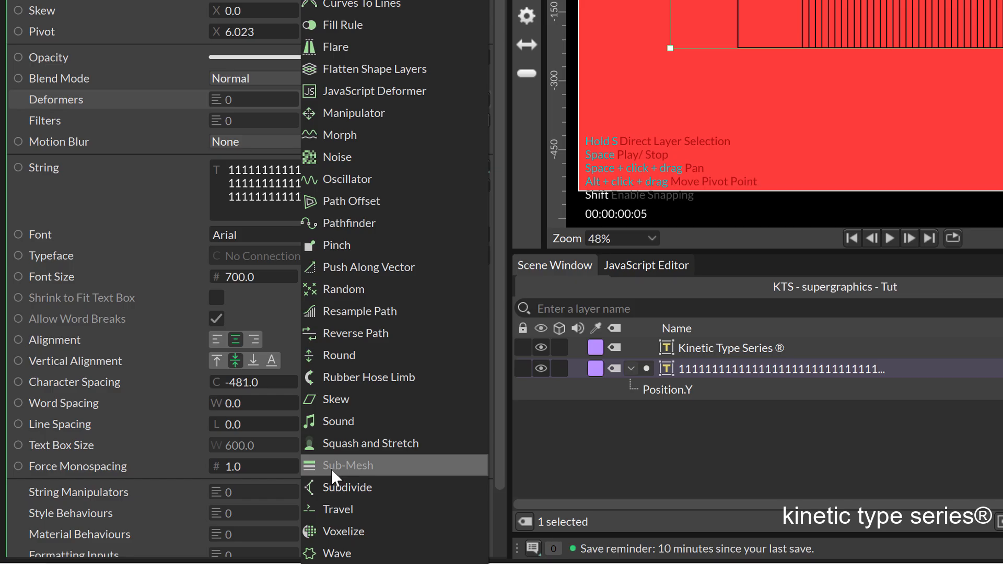
# Add a new Sub-Mesh deformer to the 1s and set its rotation to 51°
pyautogui.click(348, 465)
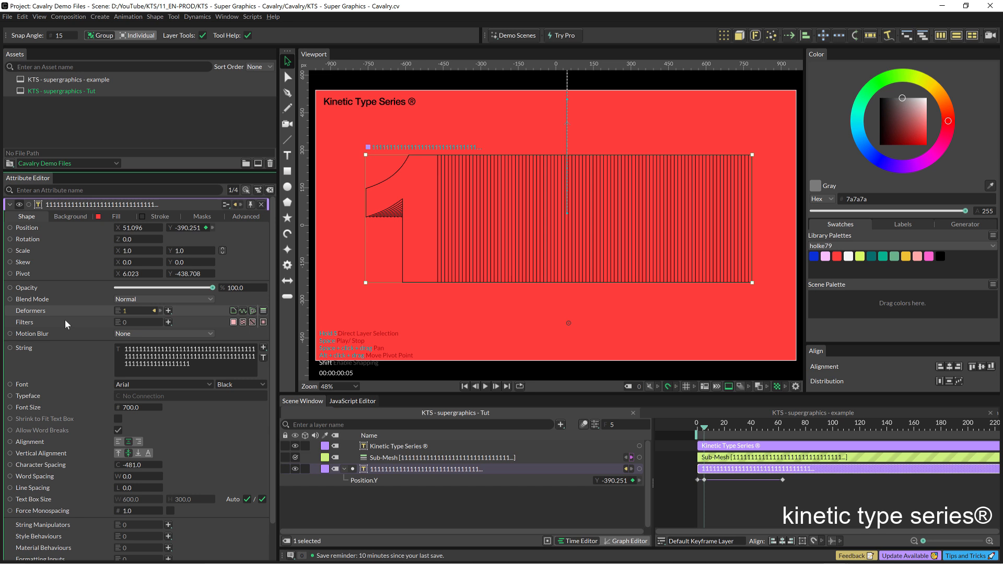
pyautogui.moveTo(64, 315)
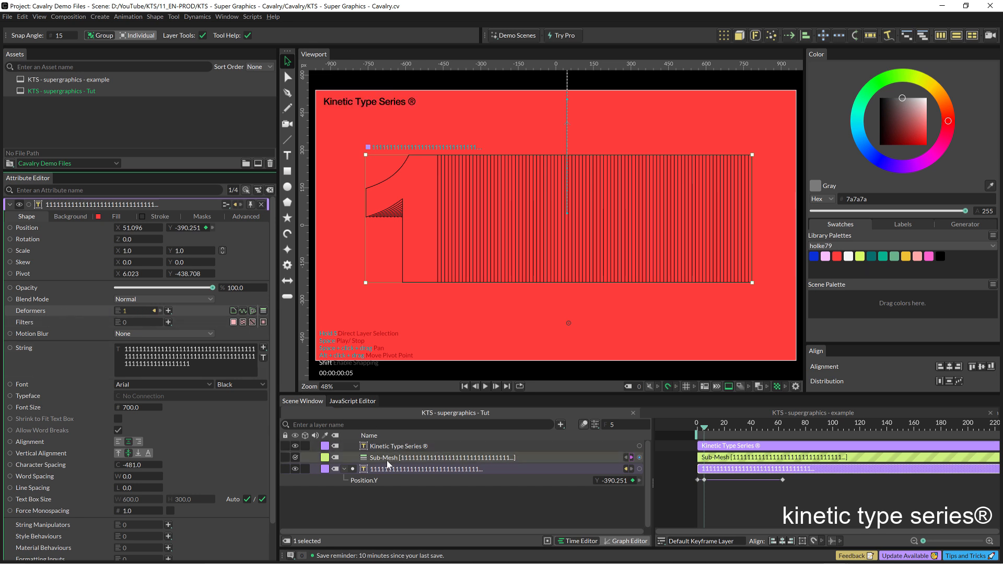
pyautogui.click(389, 458)
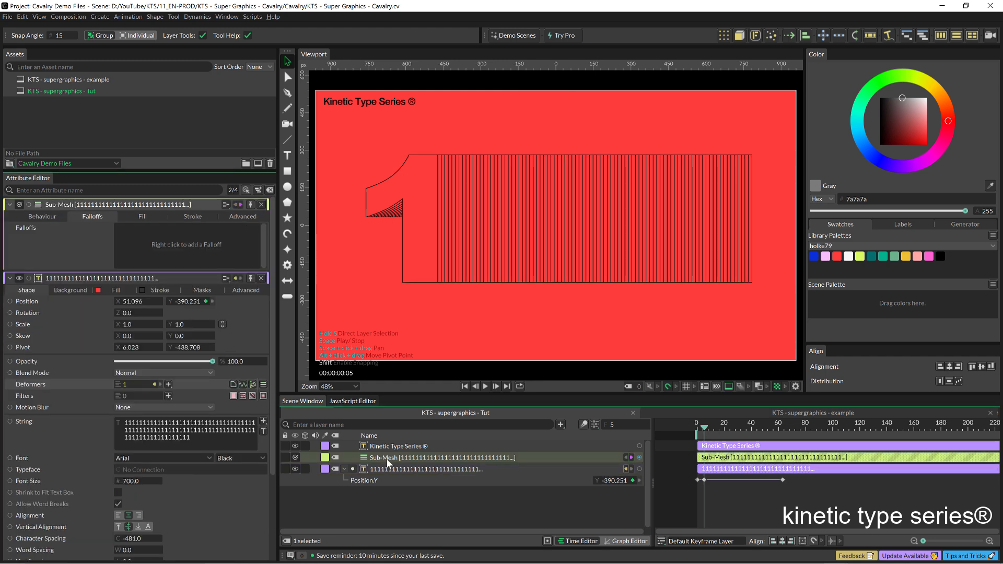
pyautogui.click(42, 216)
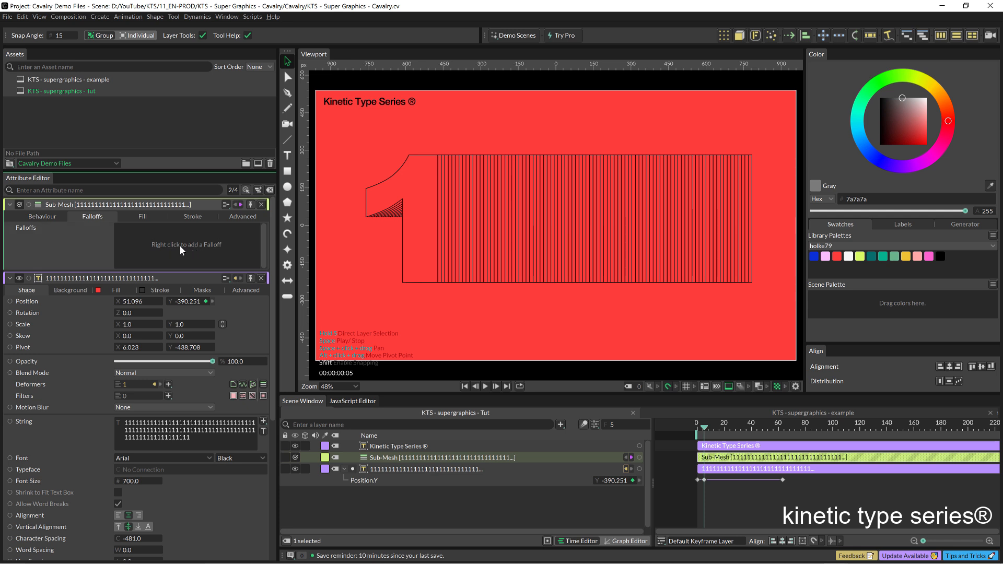
pyautogui.click(41, 216)
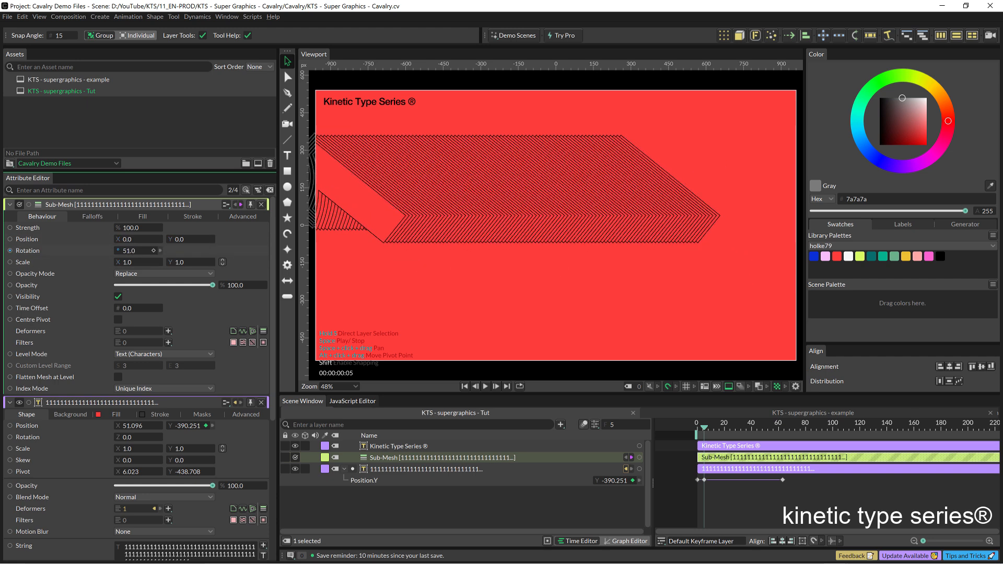
pyautogui.click(92, 217)
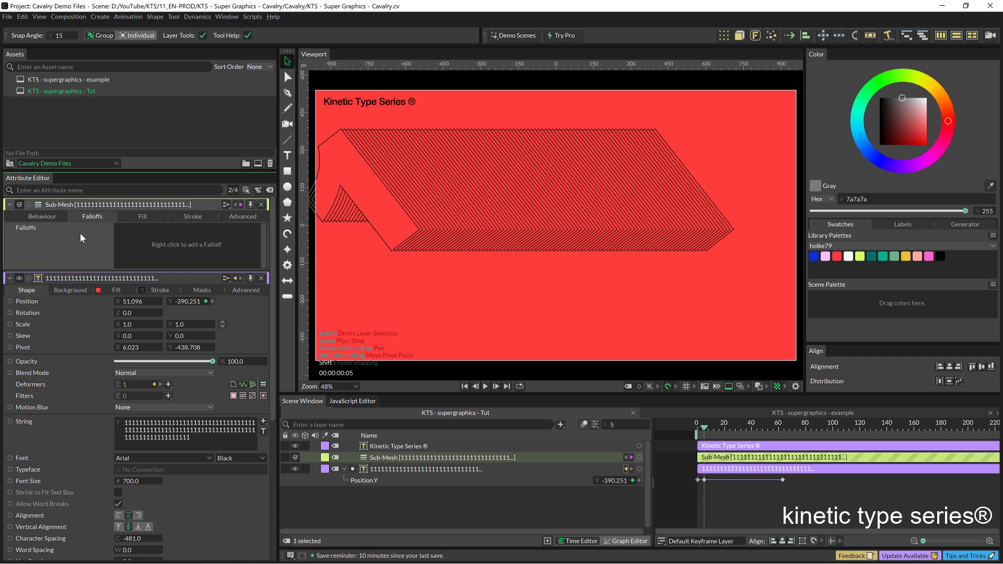
# Add a circular Falloff to the new Sub-Mesh via Add Falloffs > Falloff
pyautogui.rightClick(81, 237)
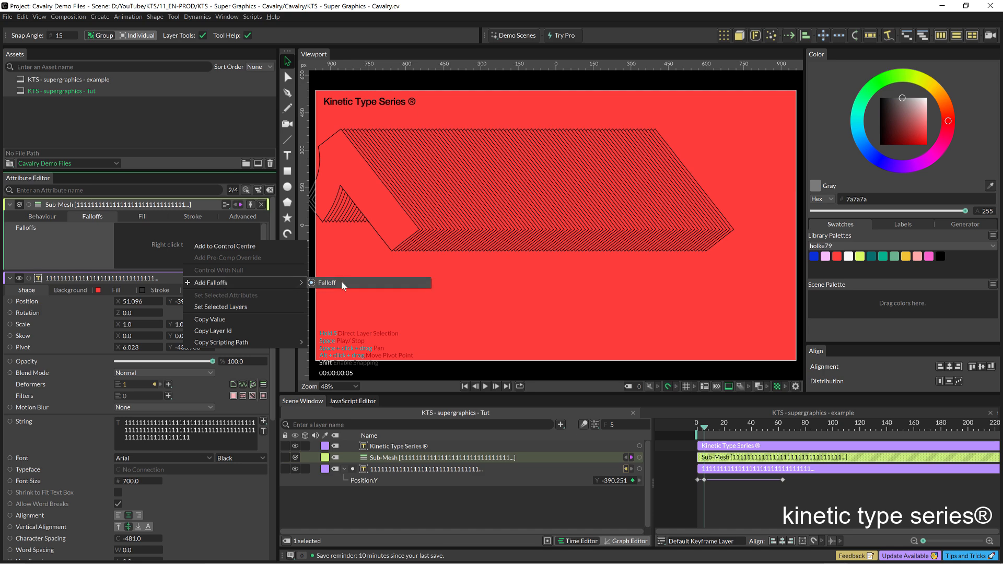
pyautogui.click(326, 283)
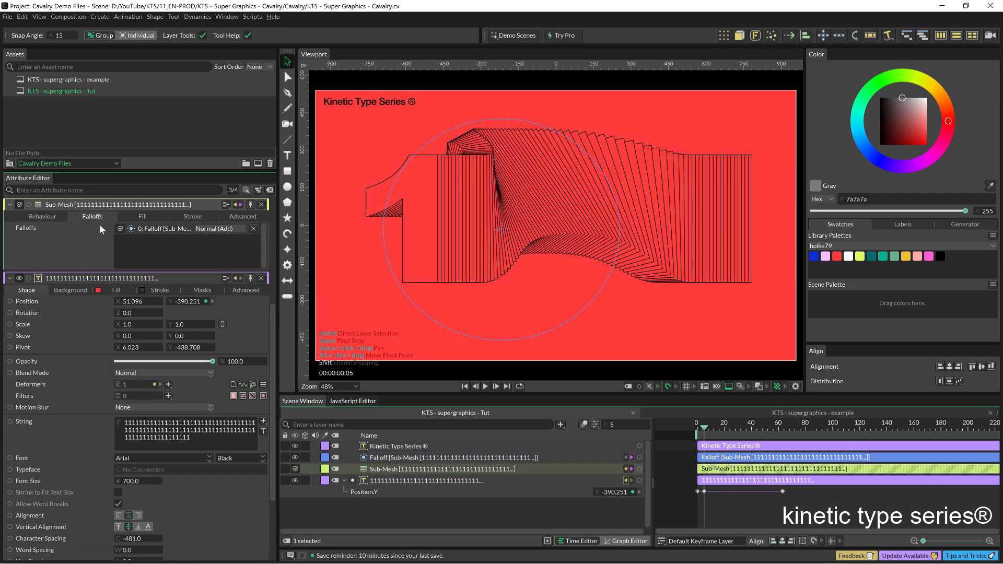
pyautogui.click(41, 217)
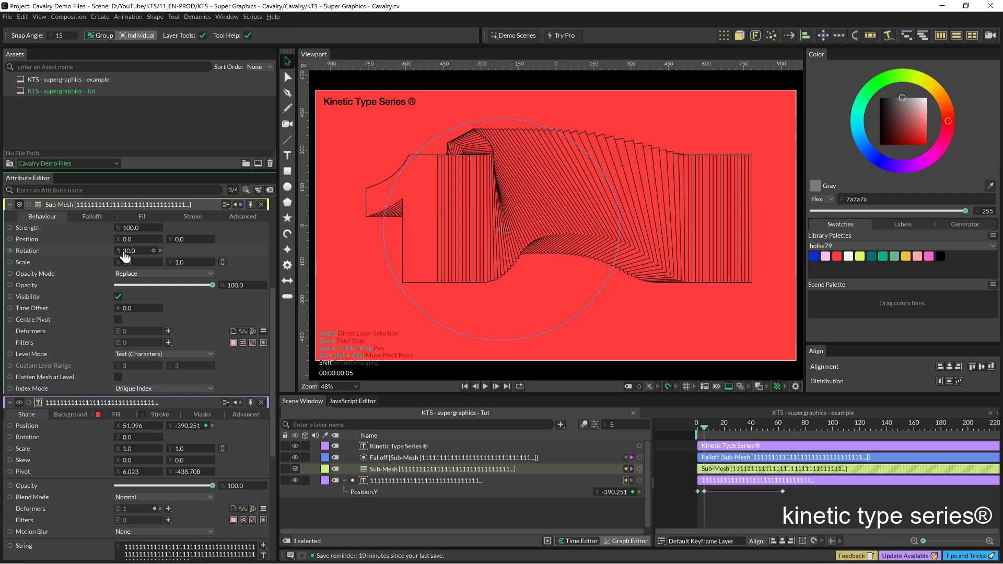